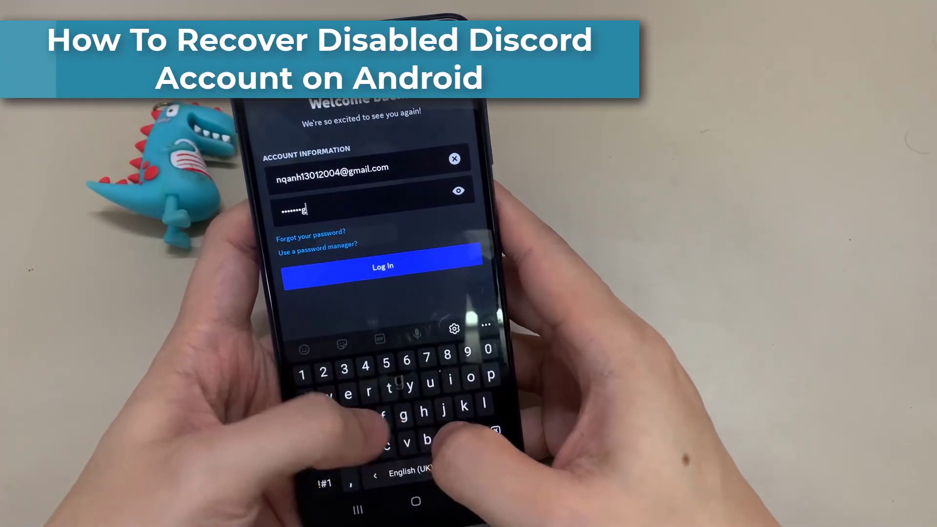
Submit the Discord login with the entered email and password, retrying after it fails.
left_click(382, 266)
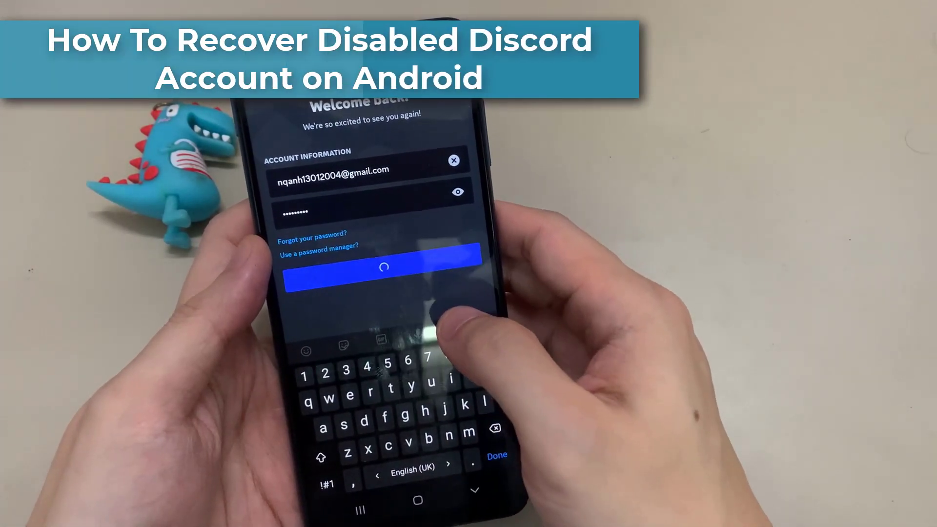
left_click(384, 267)
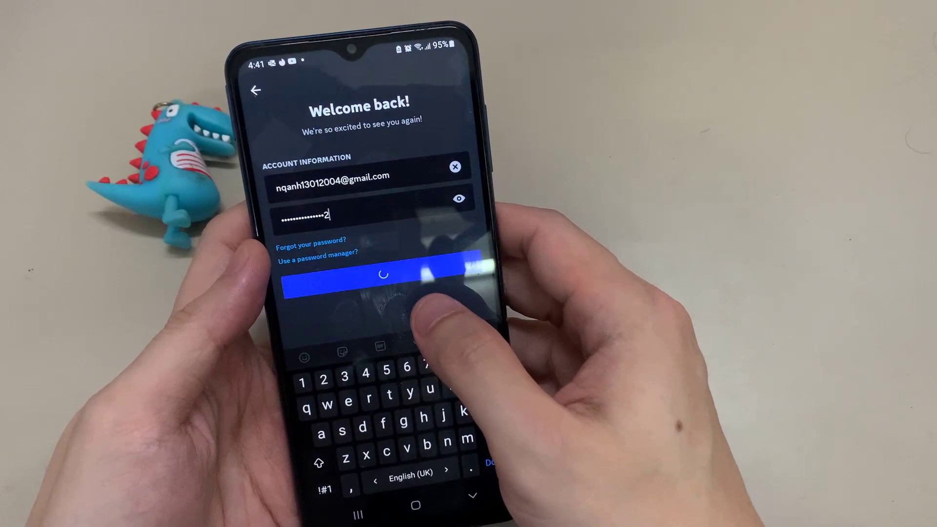
left_click(361, 275)
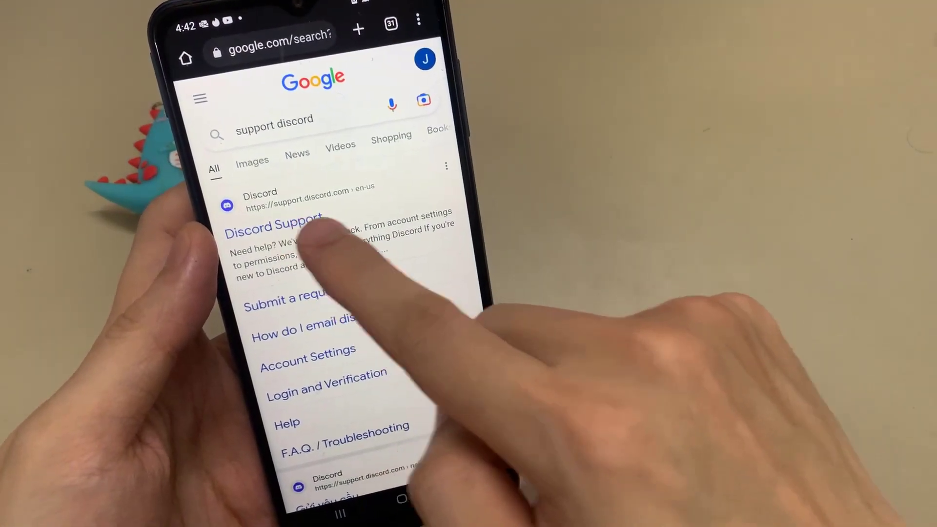
Open the Discord Support result from the 'support discord' Google search.
left_click(274, 226)
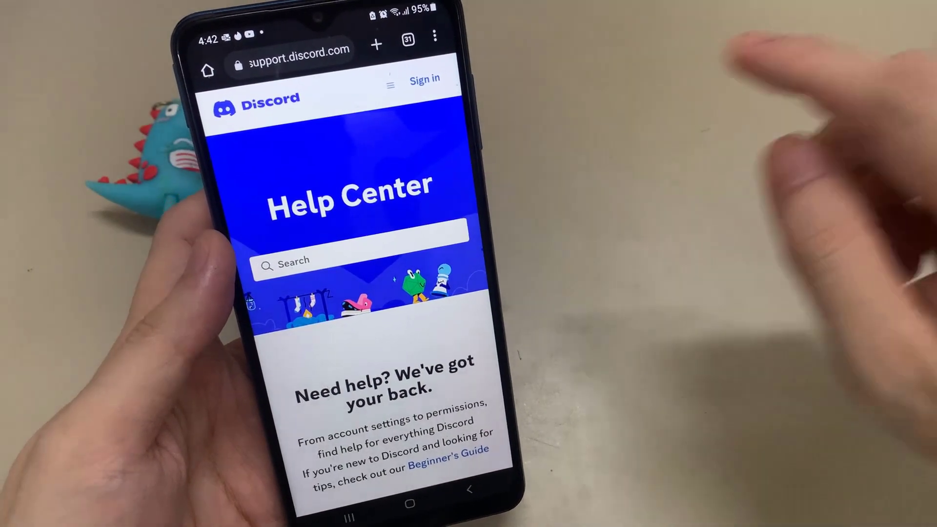
Go to Submit a request via the menu and choose Help & Support as the topic.
left_click(391, 86)
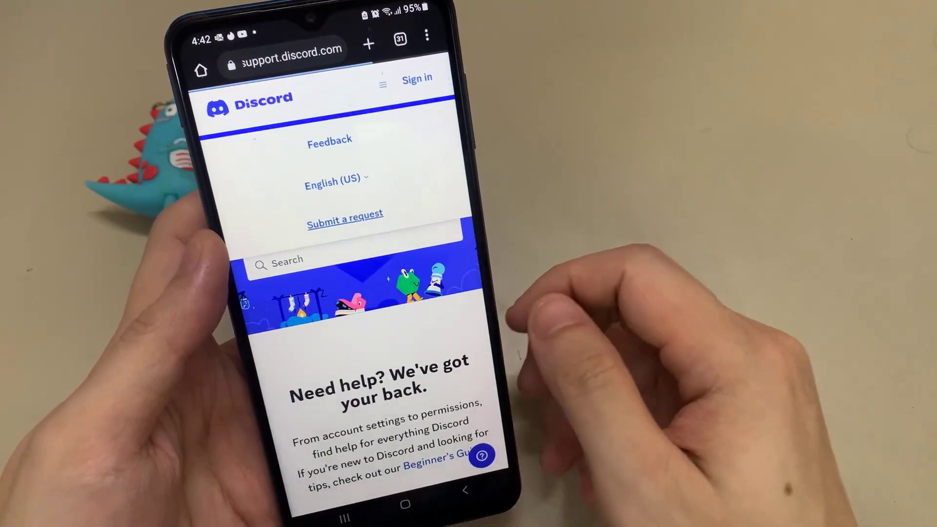
left_click(345, 214)
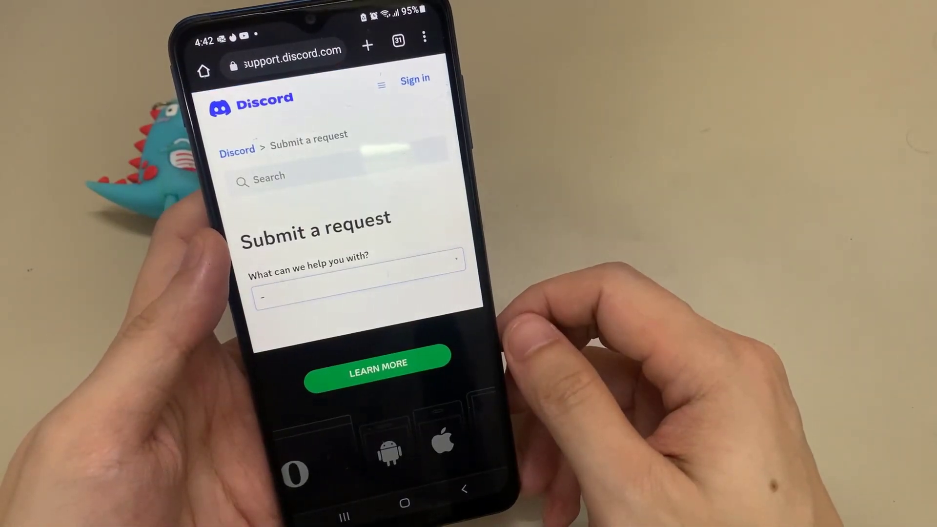
scroll("down", 3)
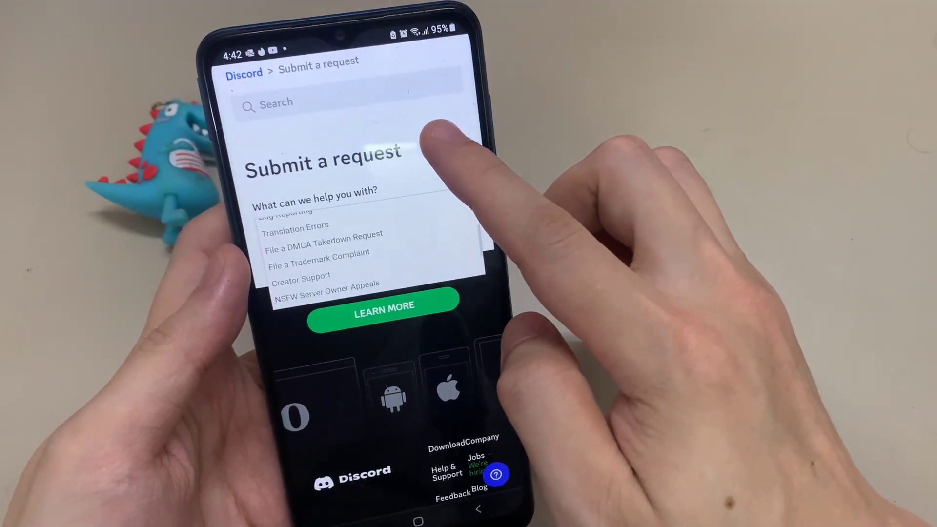
scroll("down", 3)
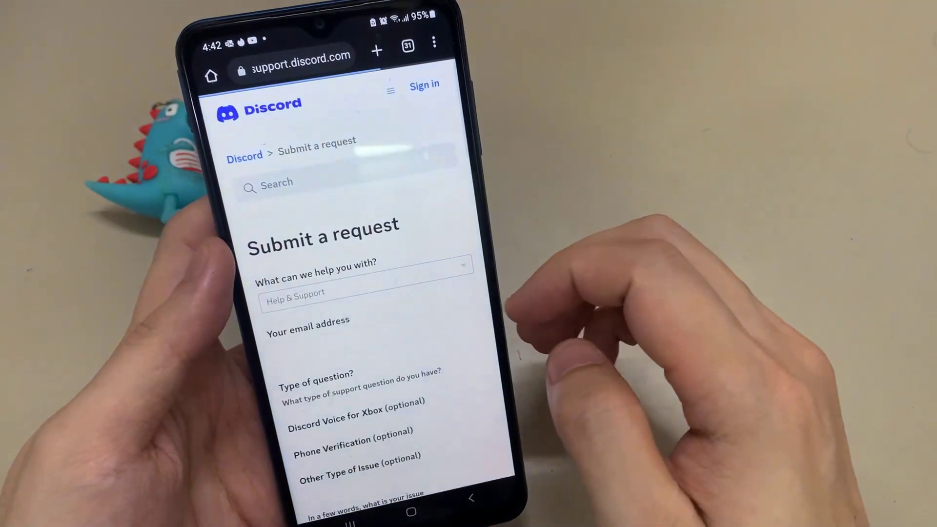
scroll("down", 3)
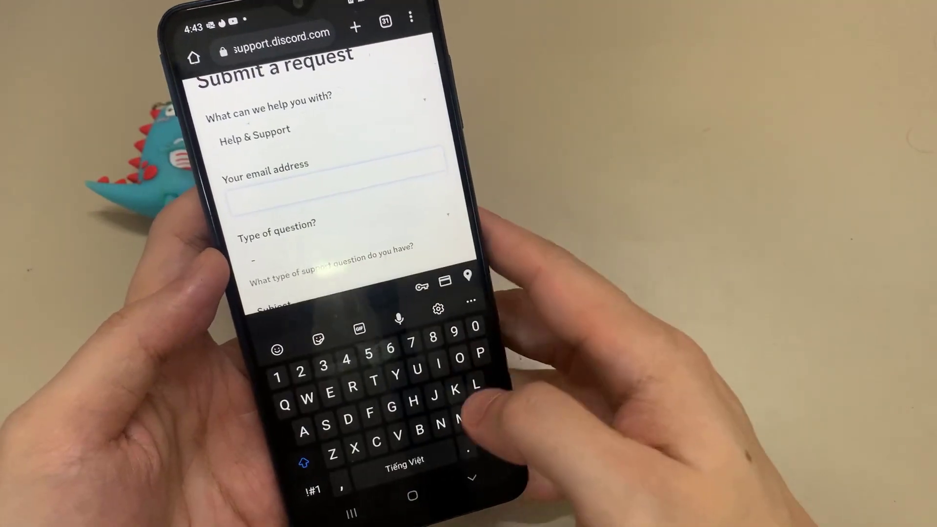
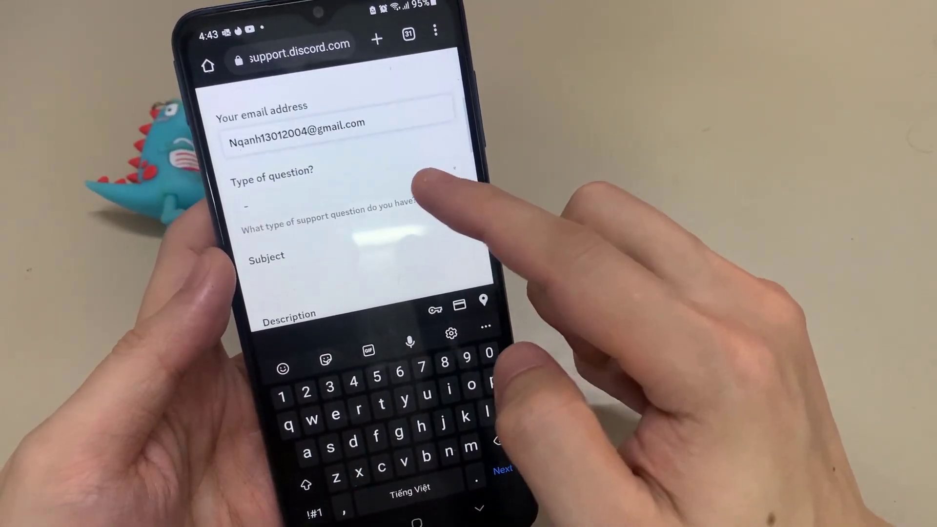
Set question type to Other Technical Issue and platform to Android.
left_click(335, 209)
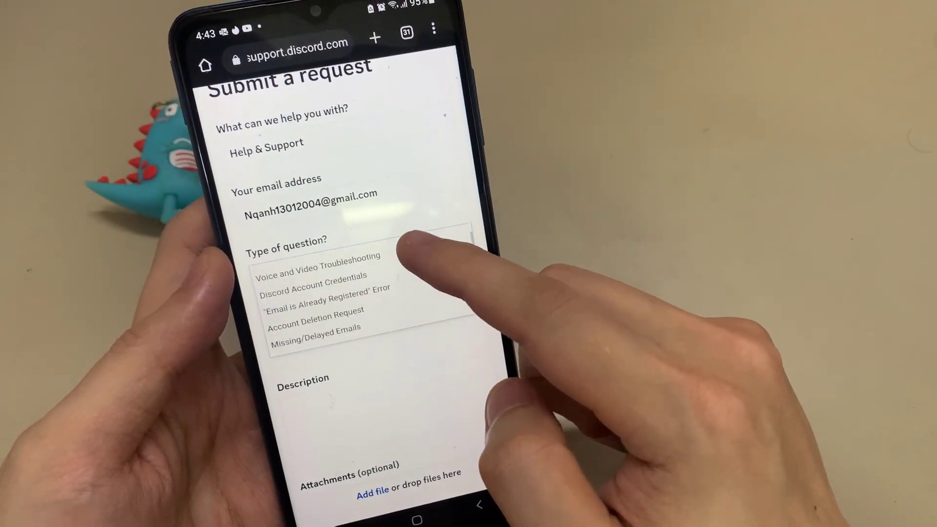
scroll("down", 3)
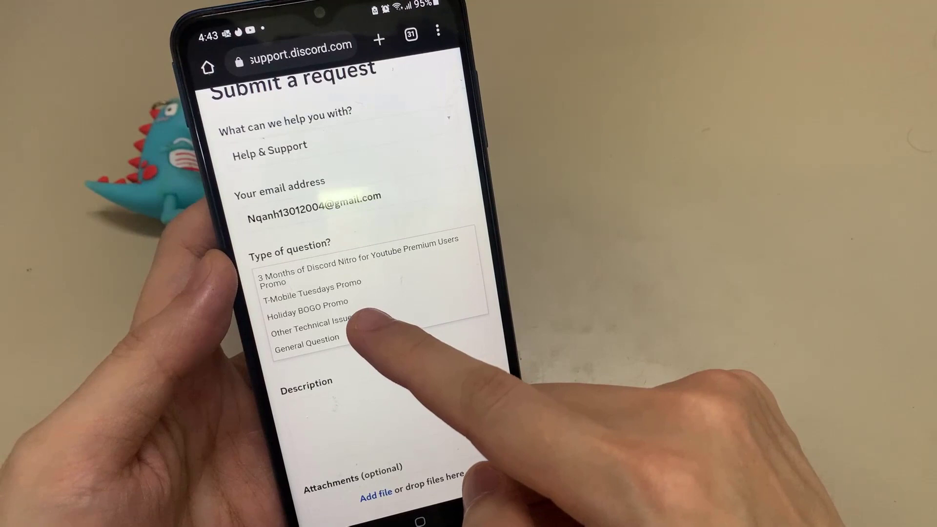
left_click(310, 323)
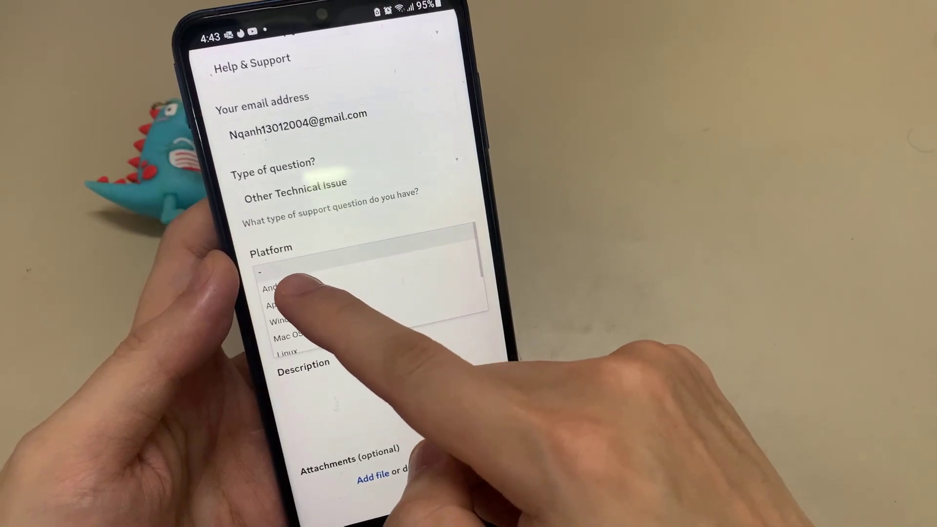
left_click(275, 287)
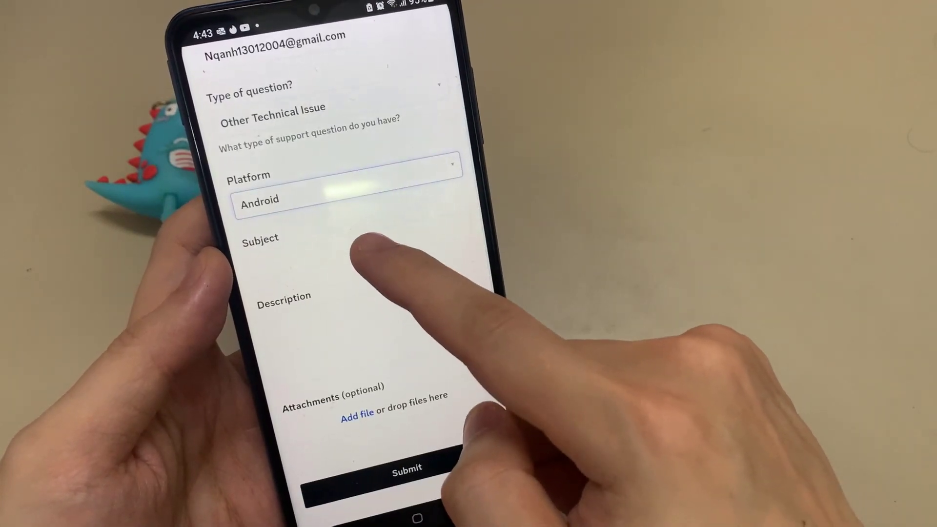
Type 'Disable account' into the request's Subject field.
type("Di")
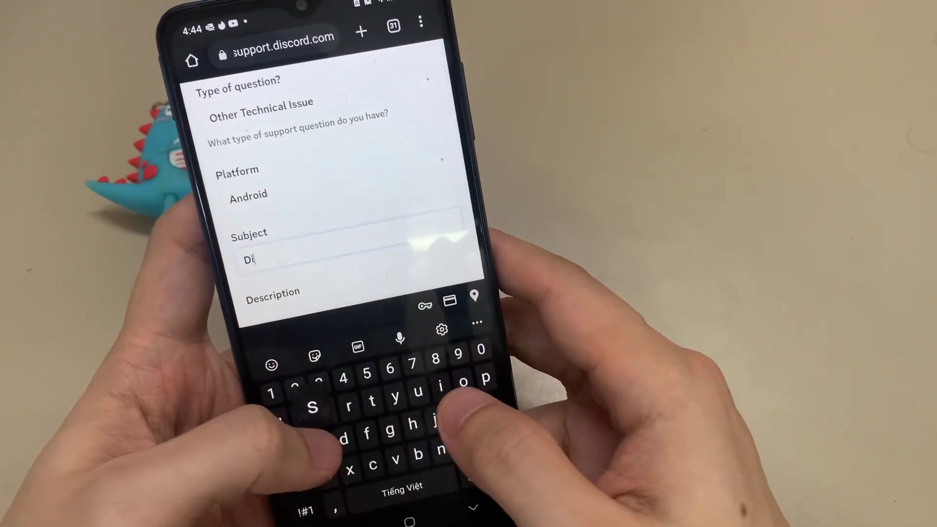
type("s")
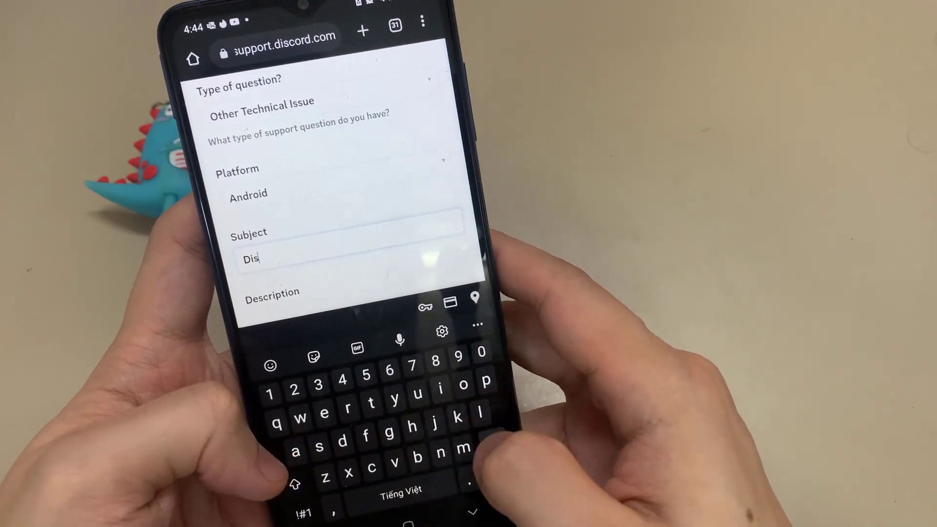
type("able account")
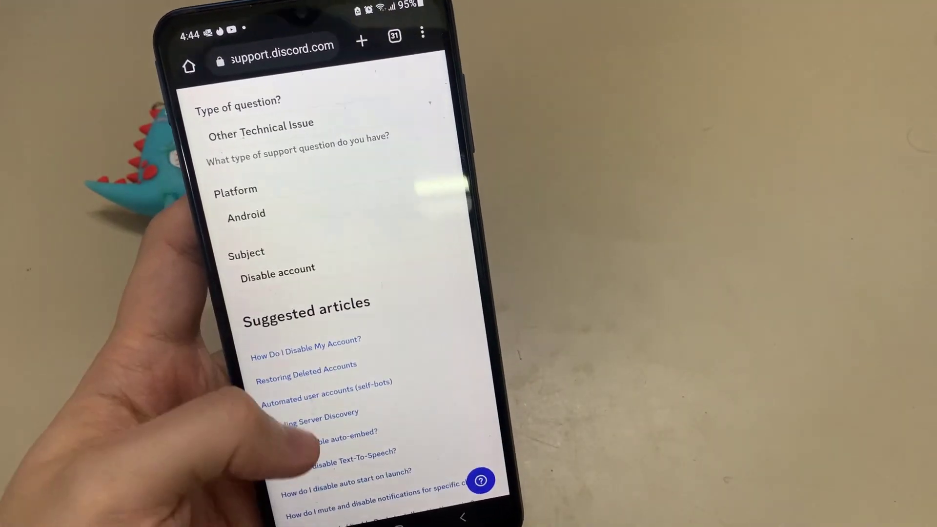
Write a description saying the account was disabled and asking Discord to recover it.
scroll("down", 3)
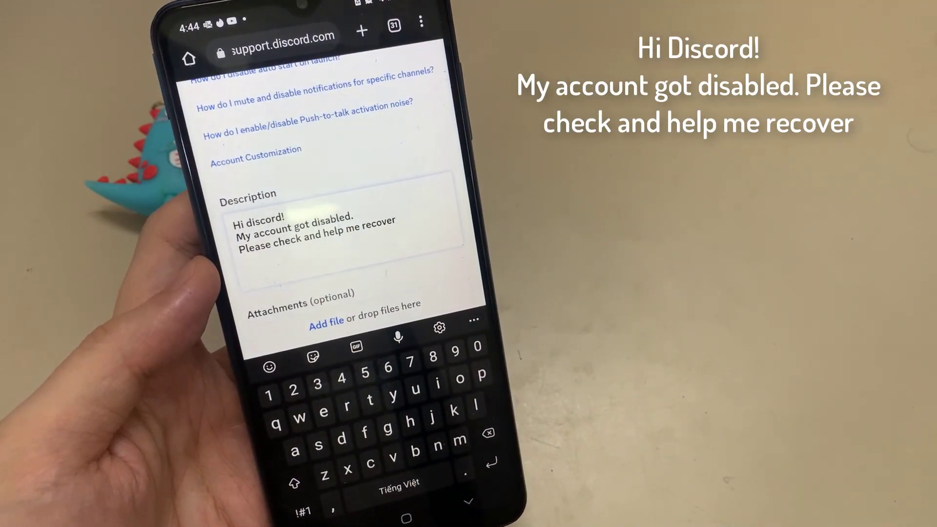
scroll("down", 3)
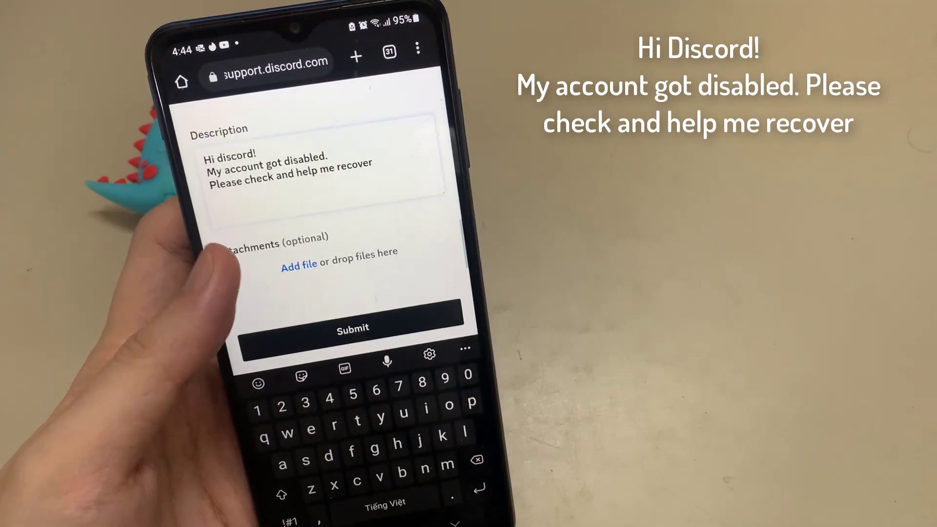